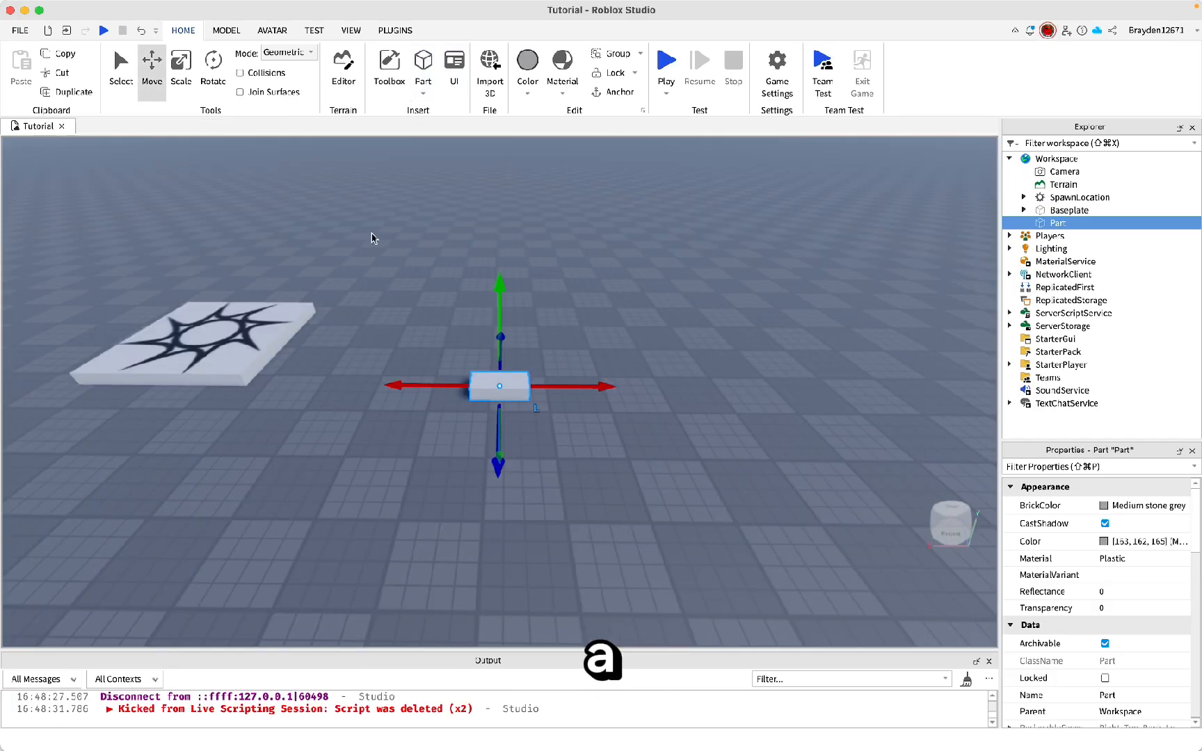
Step: Insert a new Part beside the original block to serve as the second pad
click(179, 66)
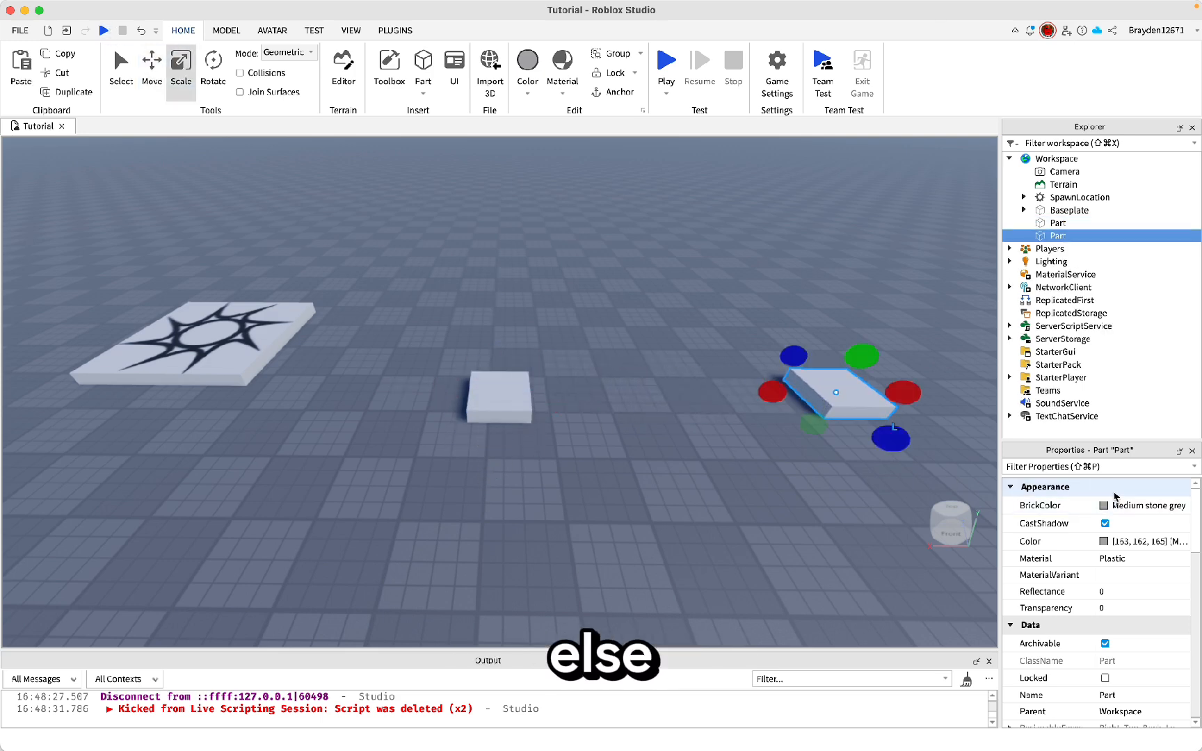
Step: Color the pads lime green and red and rename the green one 'Teleporter1'
click(1142, 505)
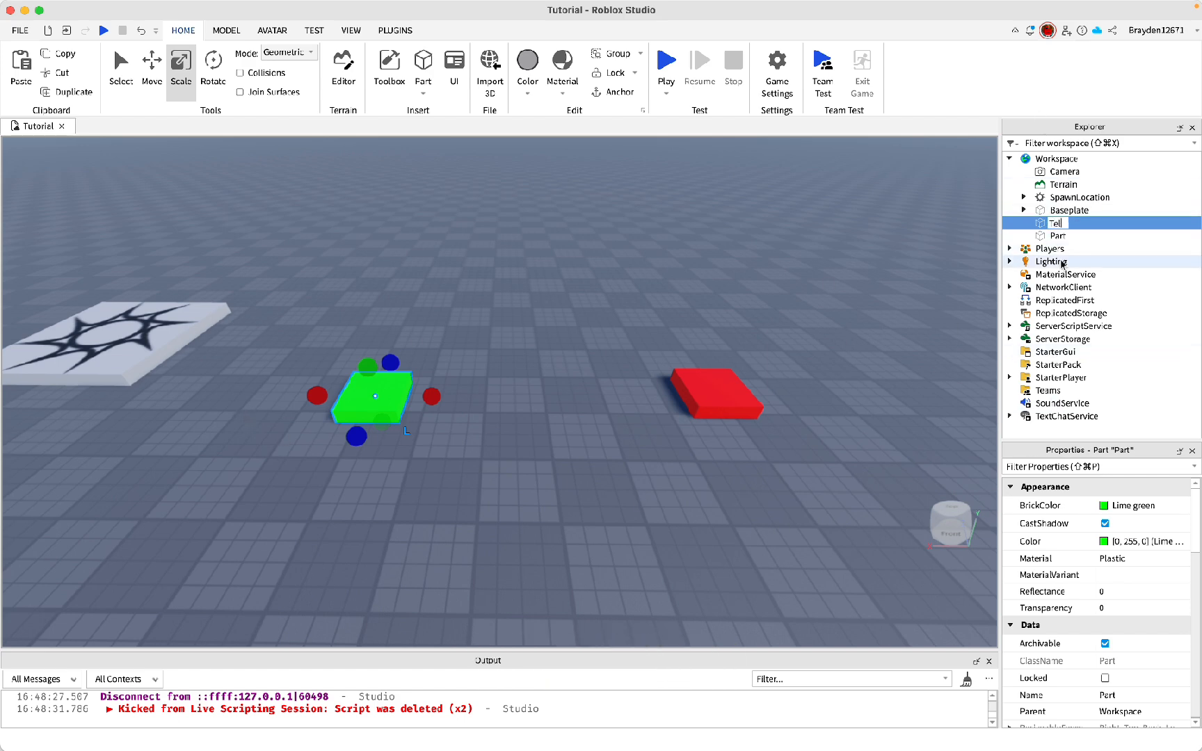
text(Teleporter1)
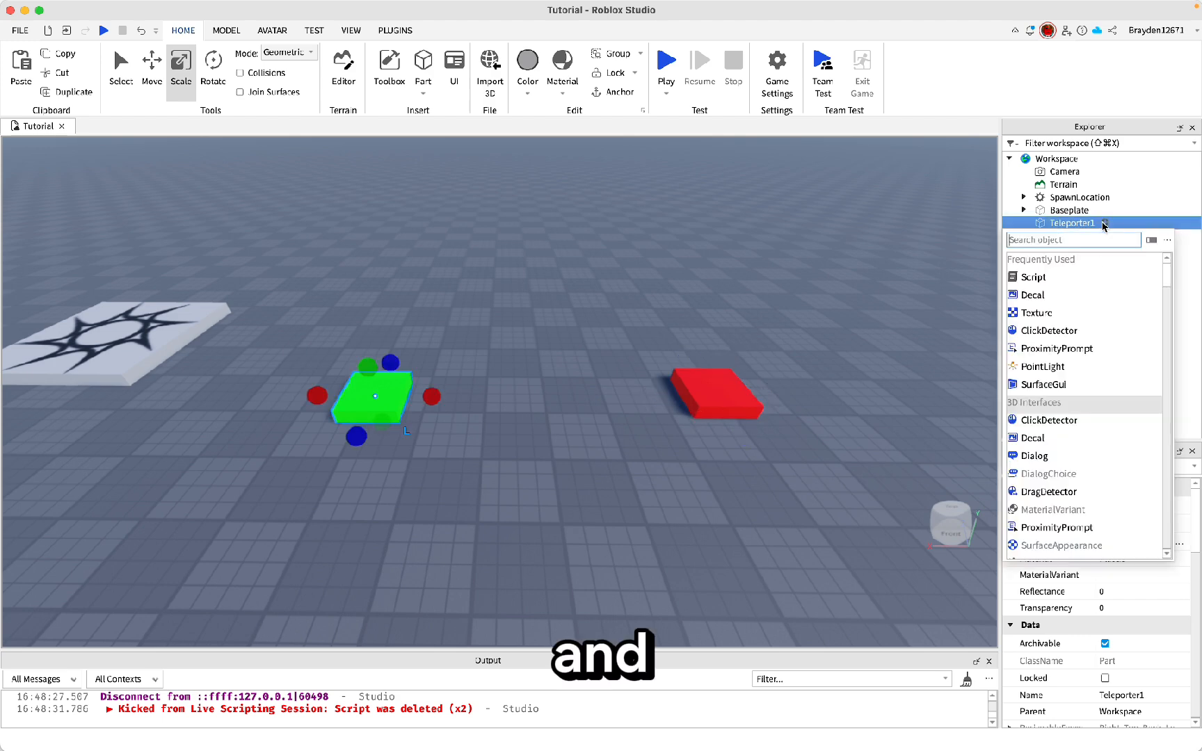
Step: Add teleport scripts to Teleporter1 and Teleporter2, then run a play test
click(1034, 276)
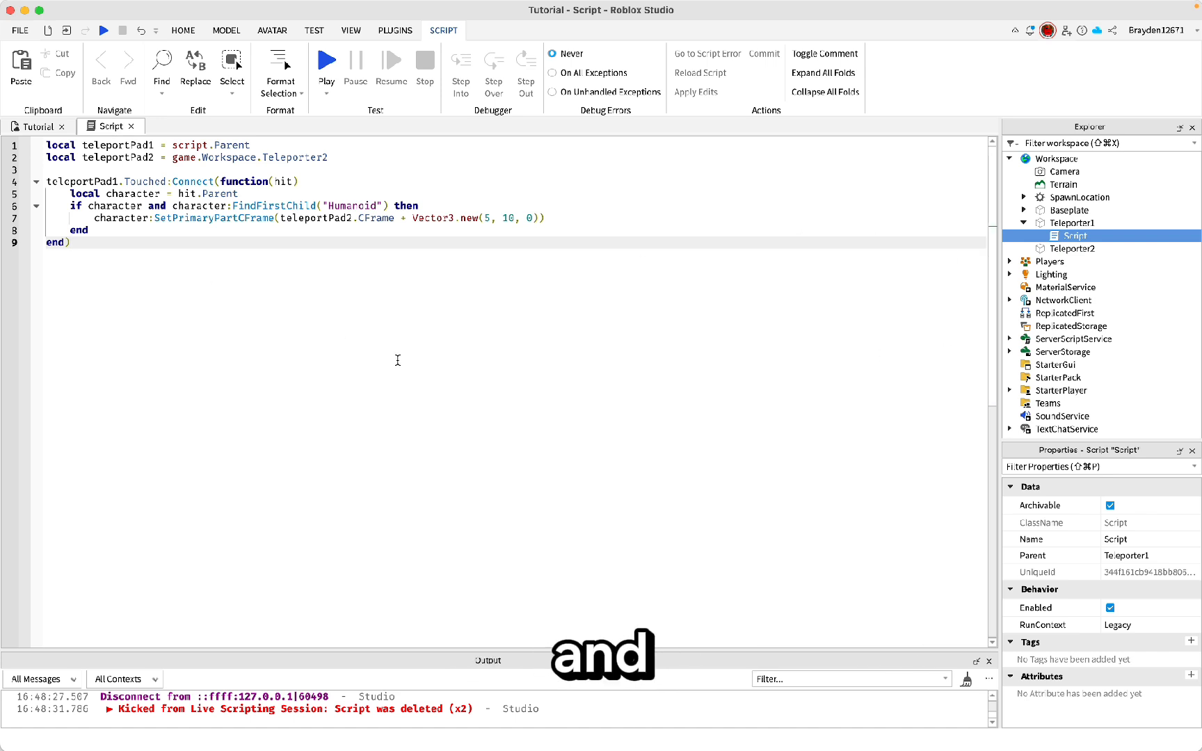
mouse_move(1042, 260)
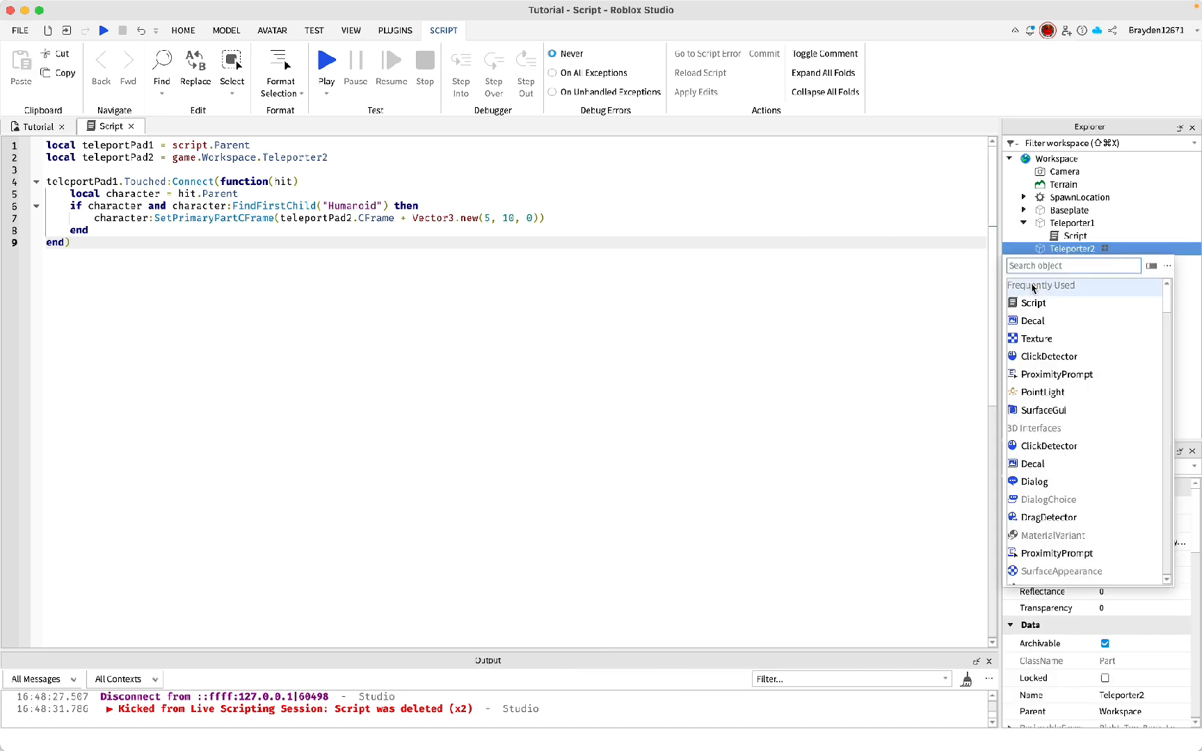
click(1032, 302)
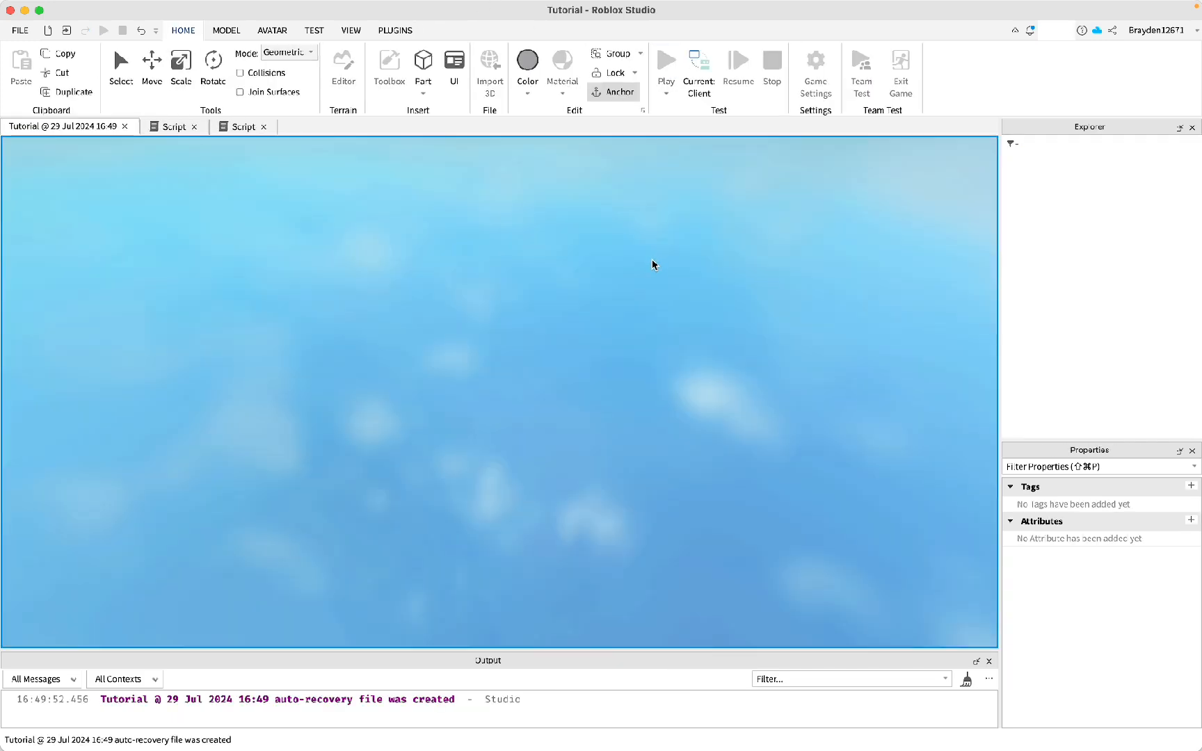
click(665, 59)
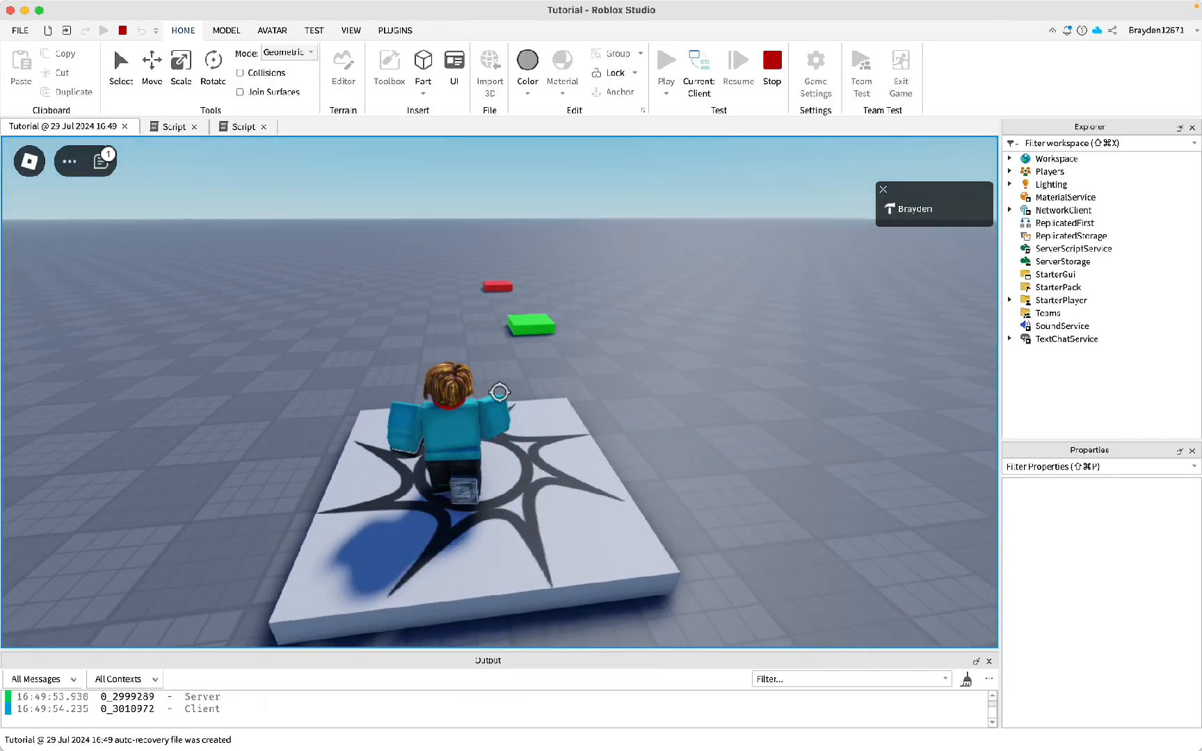